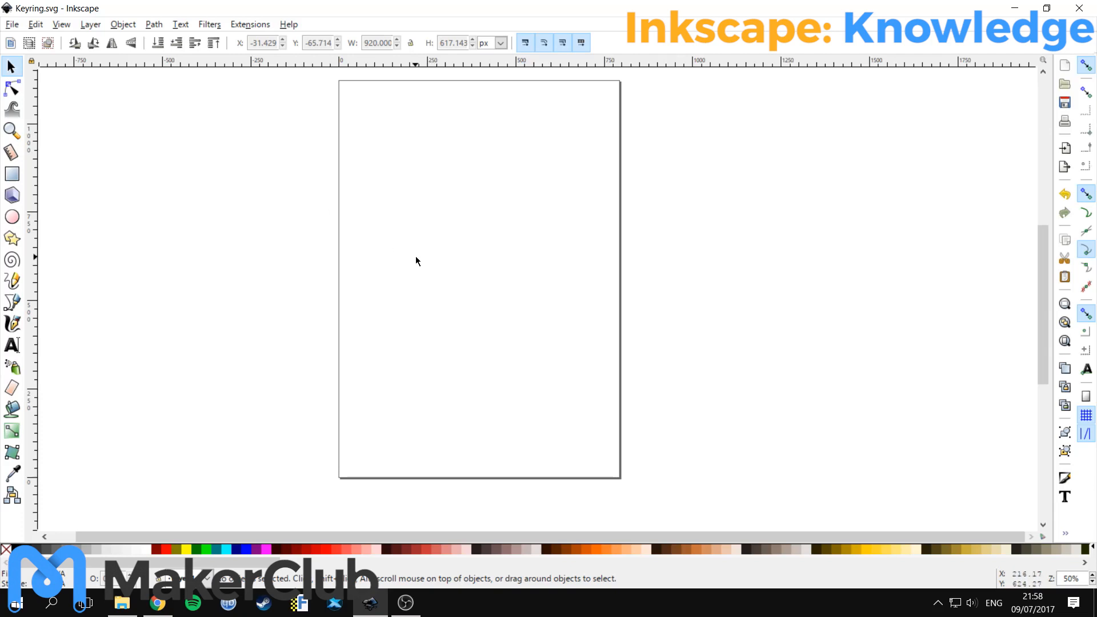
pyautogui.moveTo(504, 366)
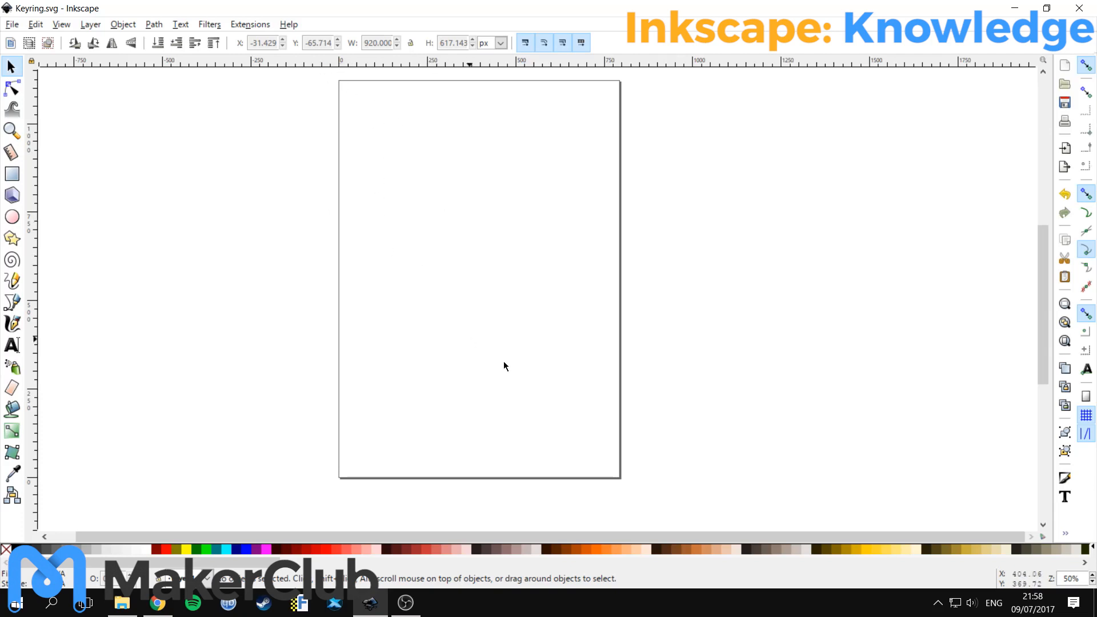
pyautogui.moveTo(619, 474)
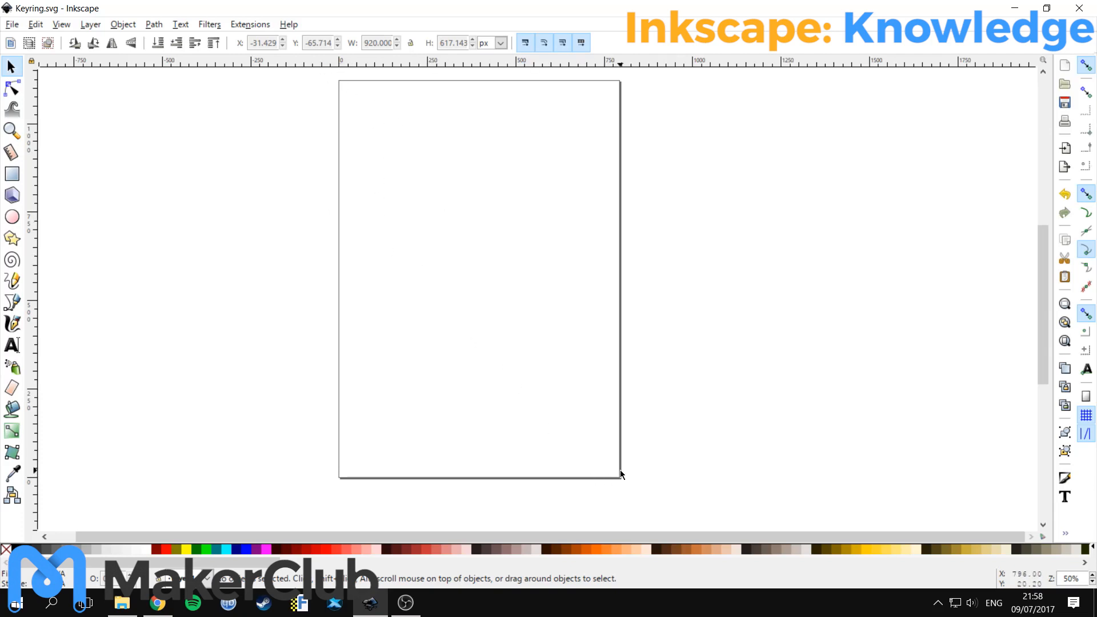
pyautogui.moveTo(620, 474)
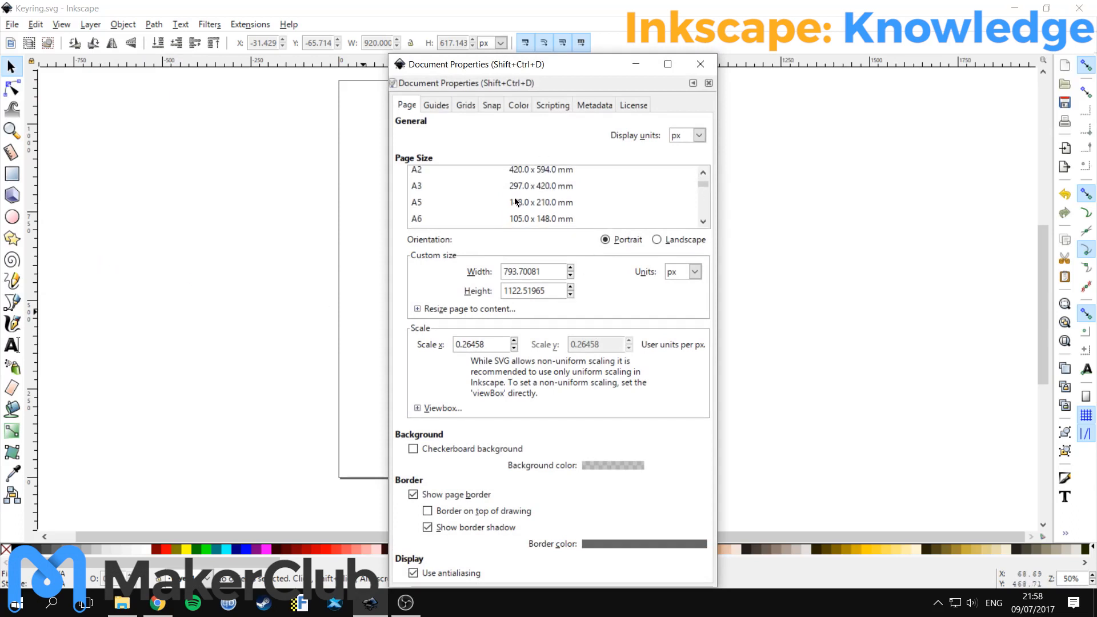
# - Set the page size to A5 (148 × 210 mm) with millimetre display units
pyautogui.click(490, 202)
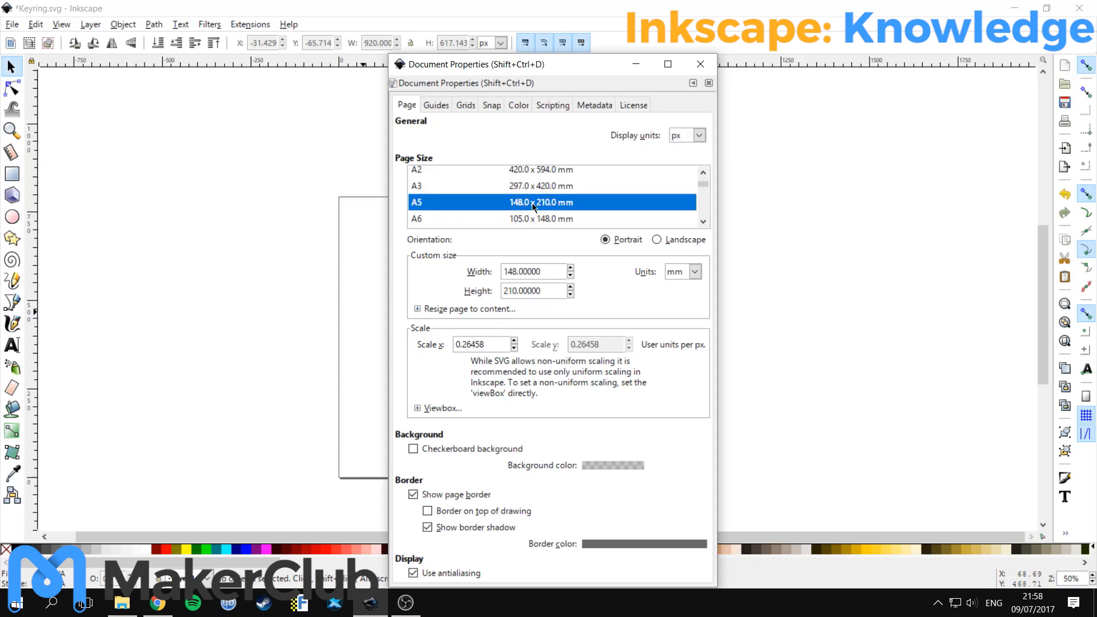
pyautogui.moveTo(693, 141)
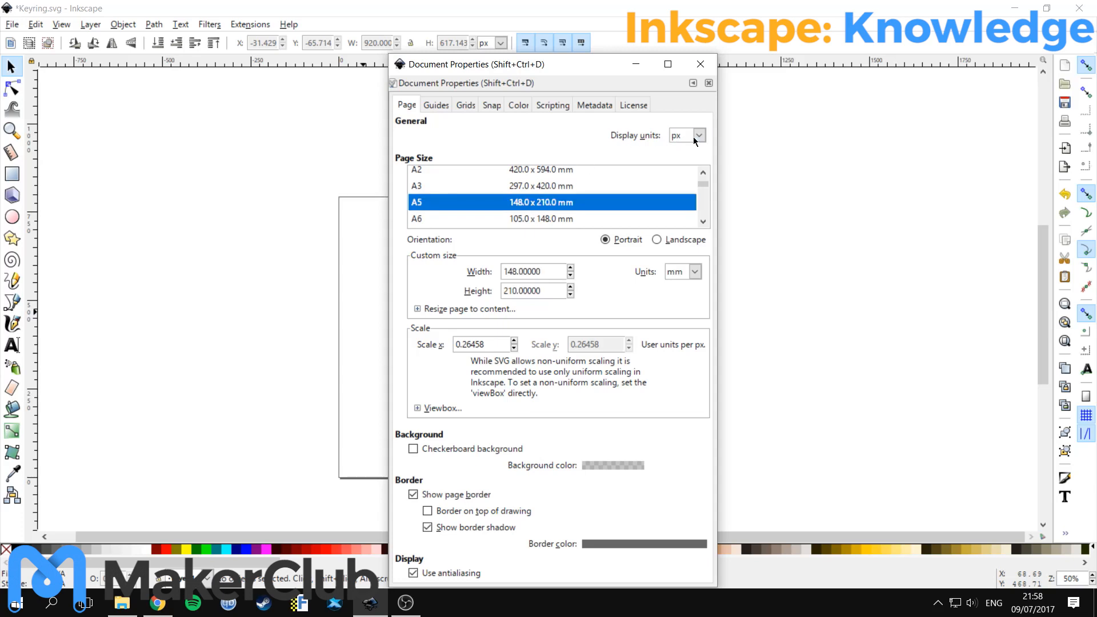
pyautogui.click(684, 135)
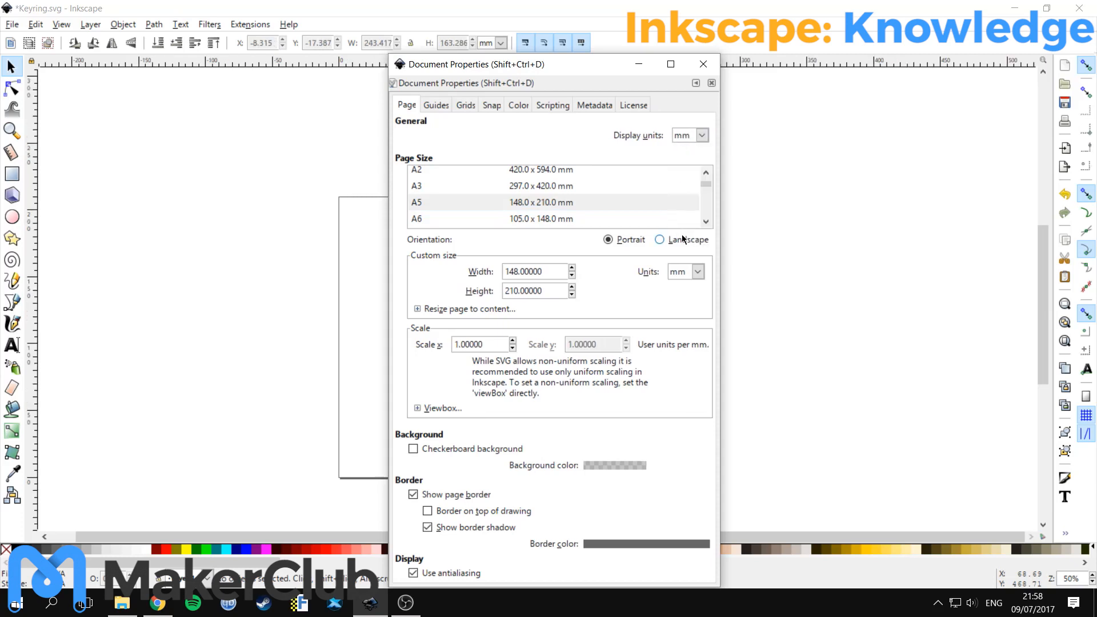
pyautogui.moveTo(682, 380)
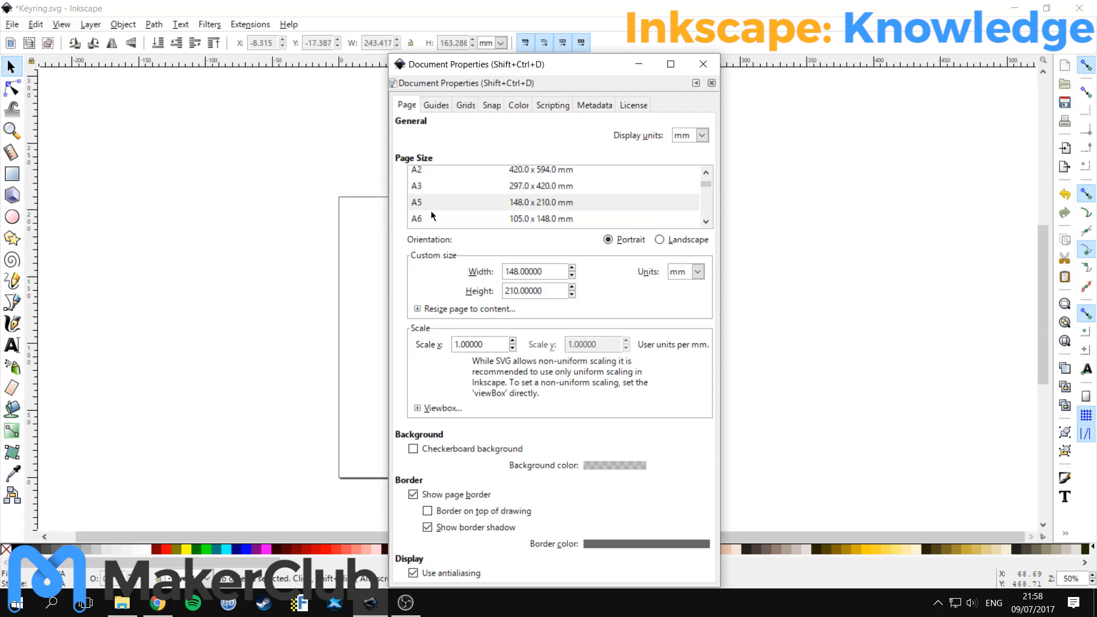
pyautogui.moveTo(473, 63)
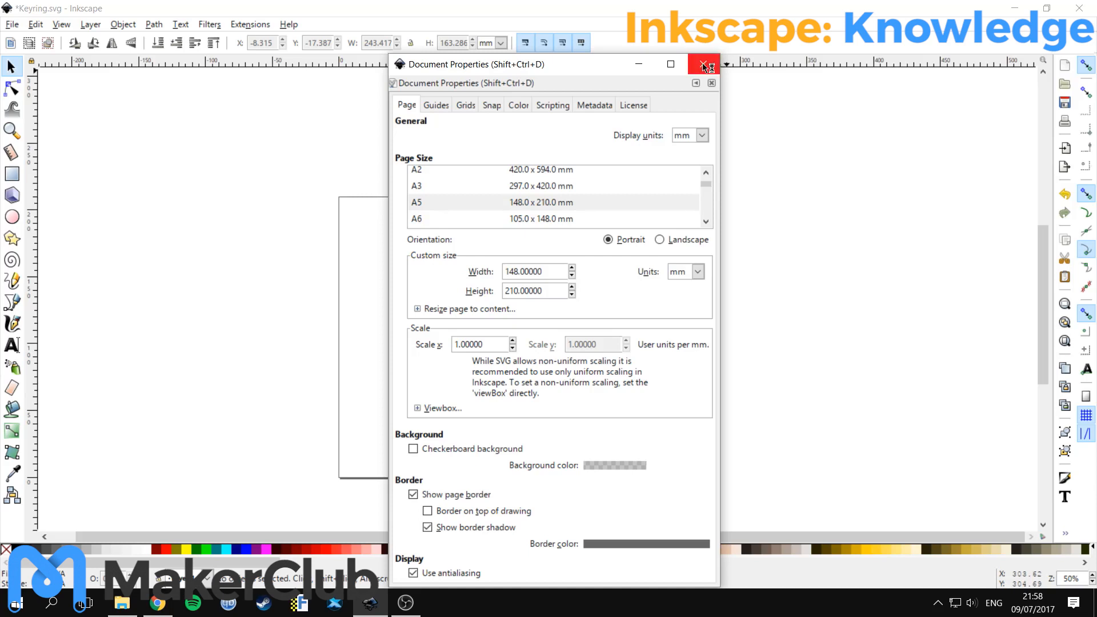
# - Close Document Properties and scroll the canvas back to the blank A5 page
pyautogui.click(703, 64)
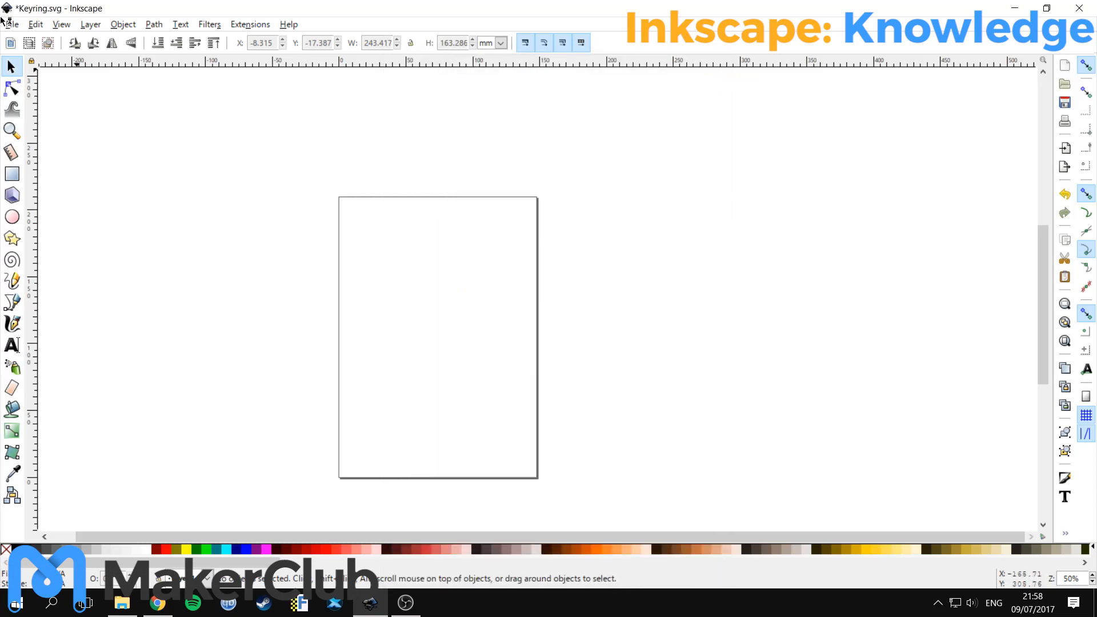
pyautogui.moveTo(384, 219)
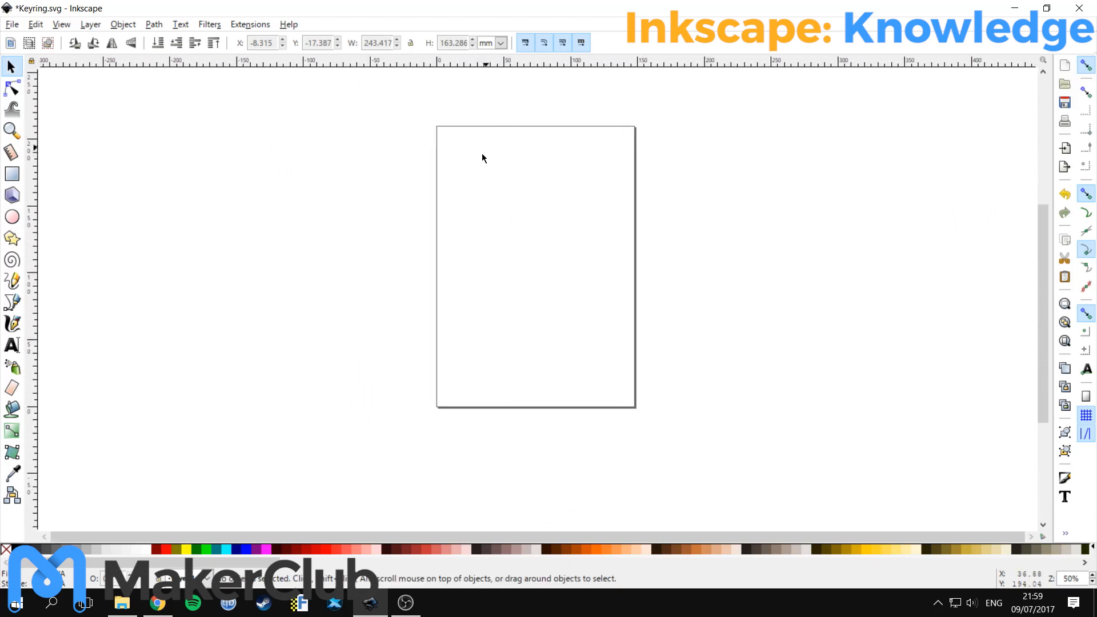
pyautogui.moveTo(556, 207)
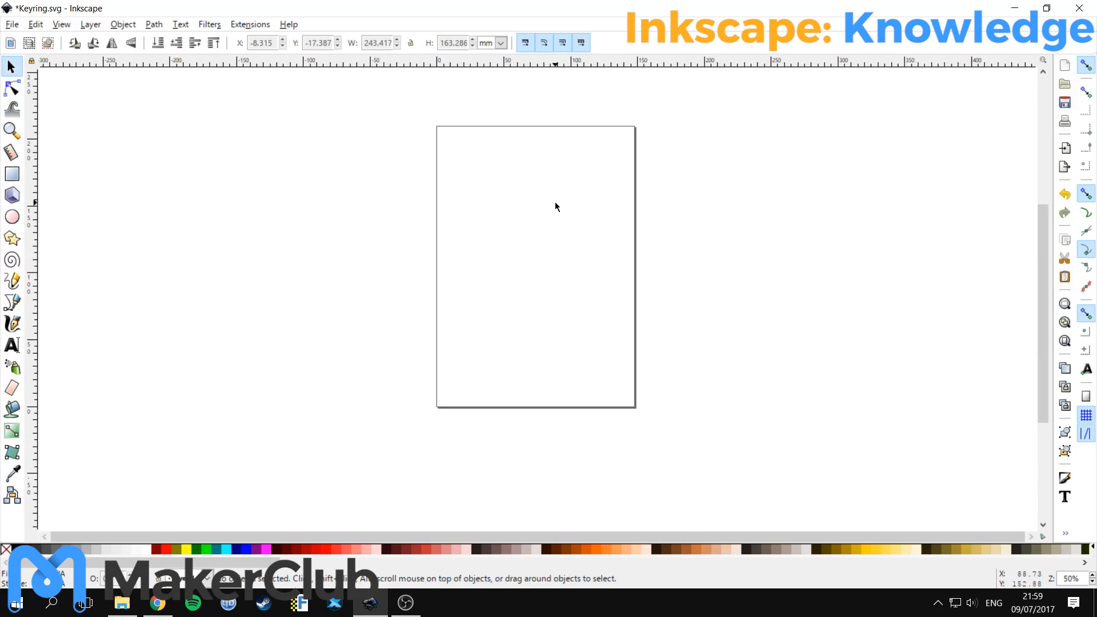
pyautogui.moveTo(565, 192)
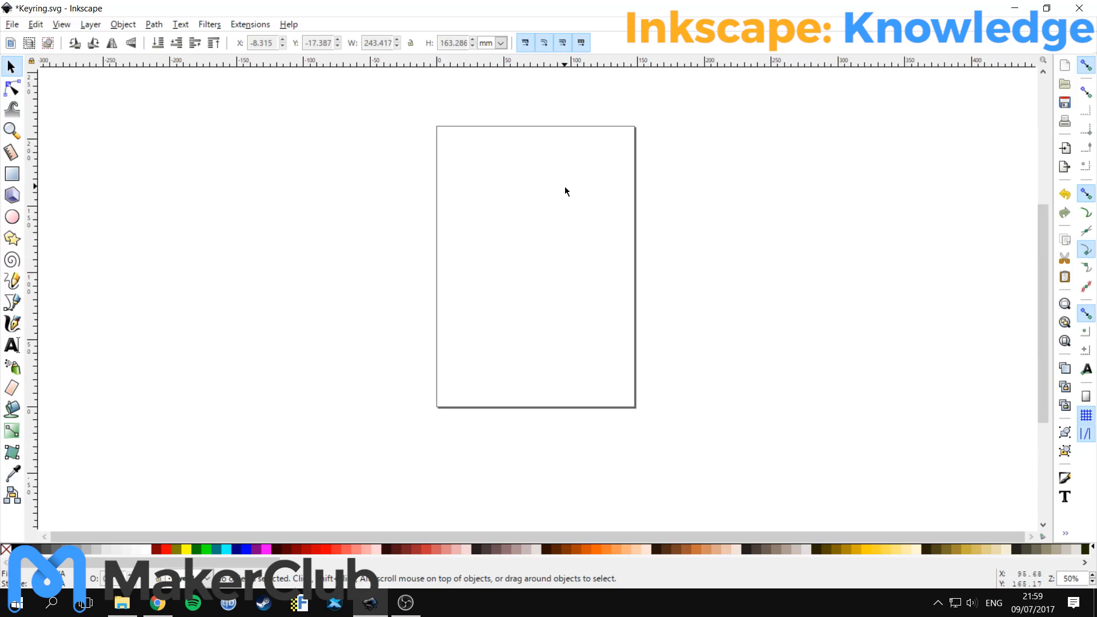
pyautogui.scroll(-3)
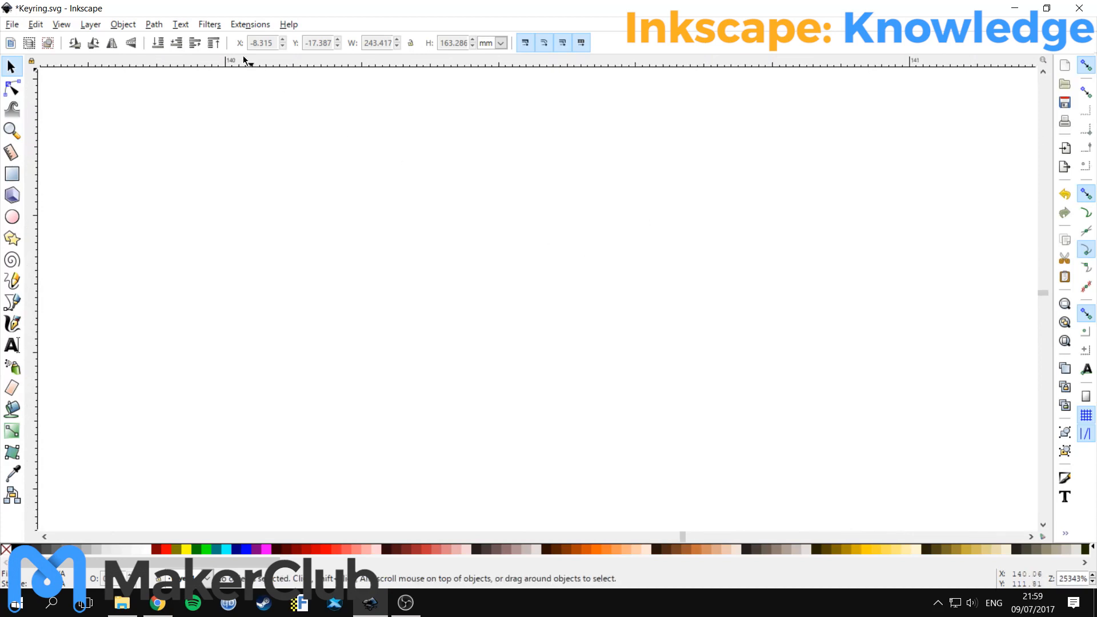
# - Zoom the view to fit the whole A5 page in the window
pyautogui.click(61, 24)
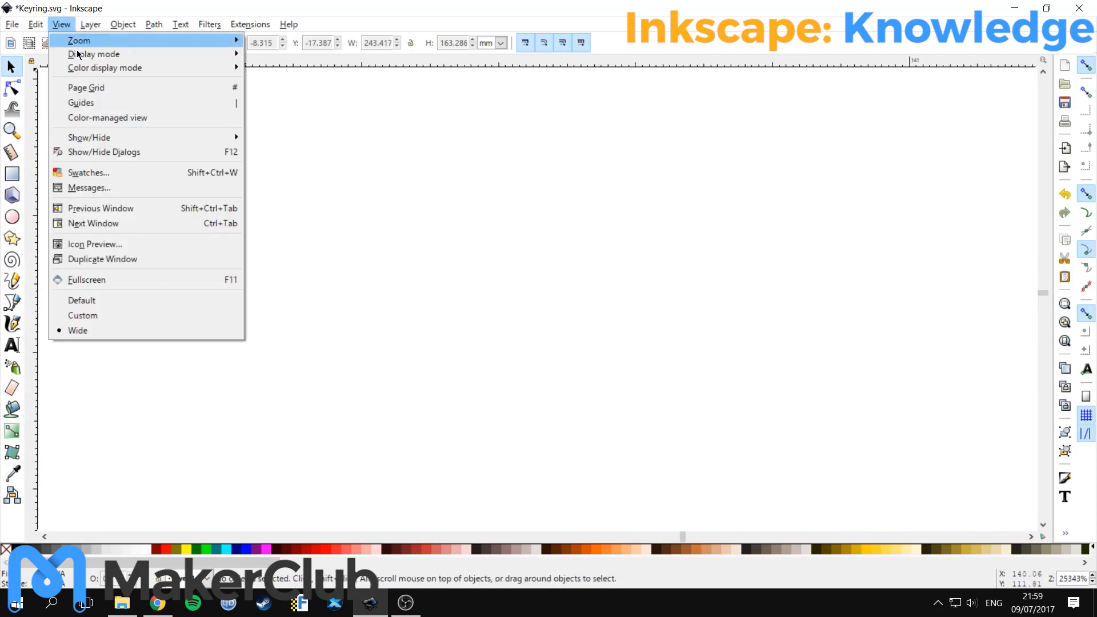
pyautogui.moveTo(79, 40)
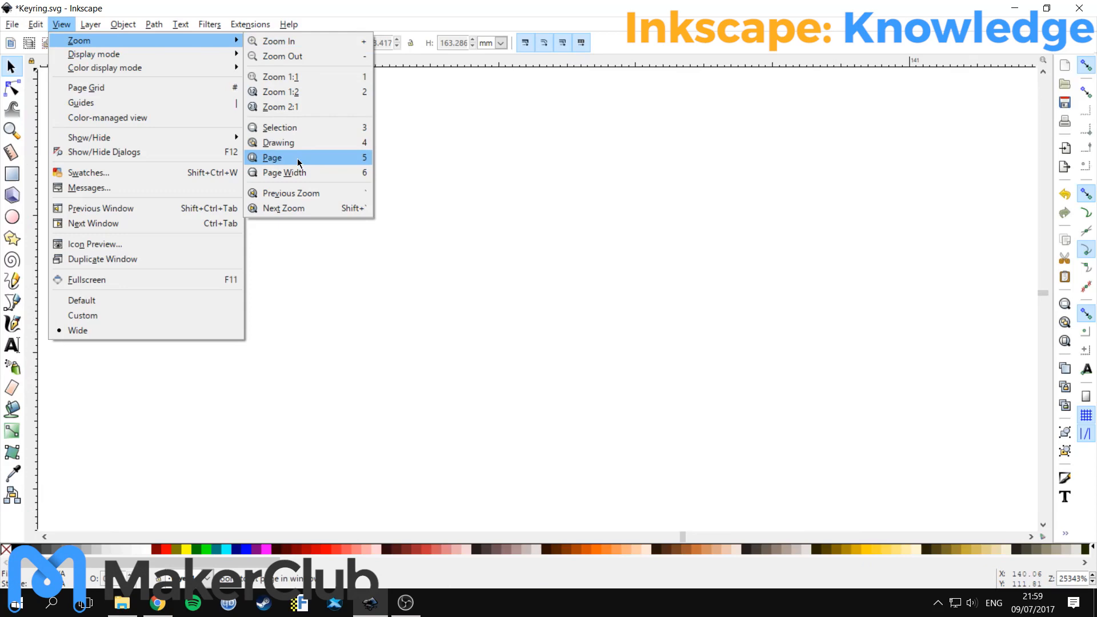
pyautogui.click(272, 158)
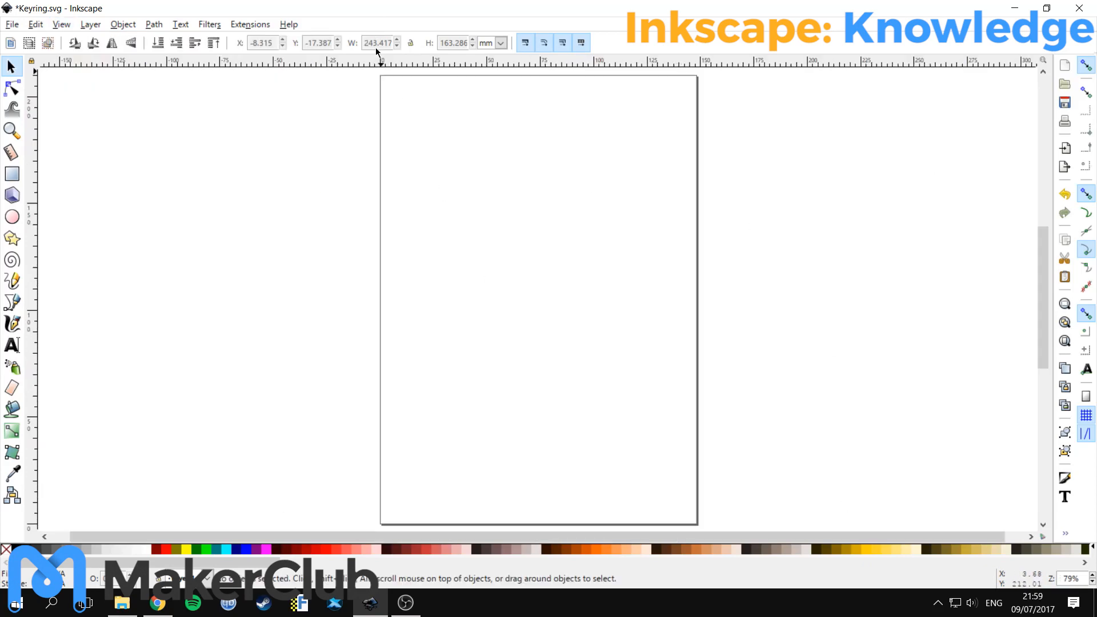